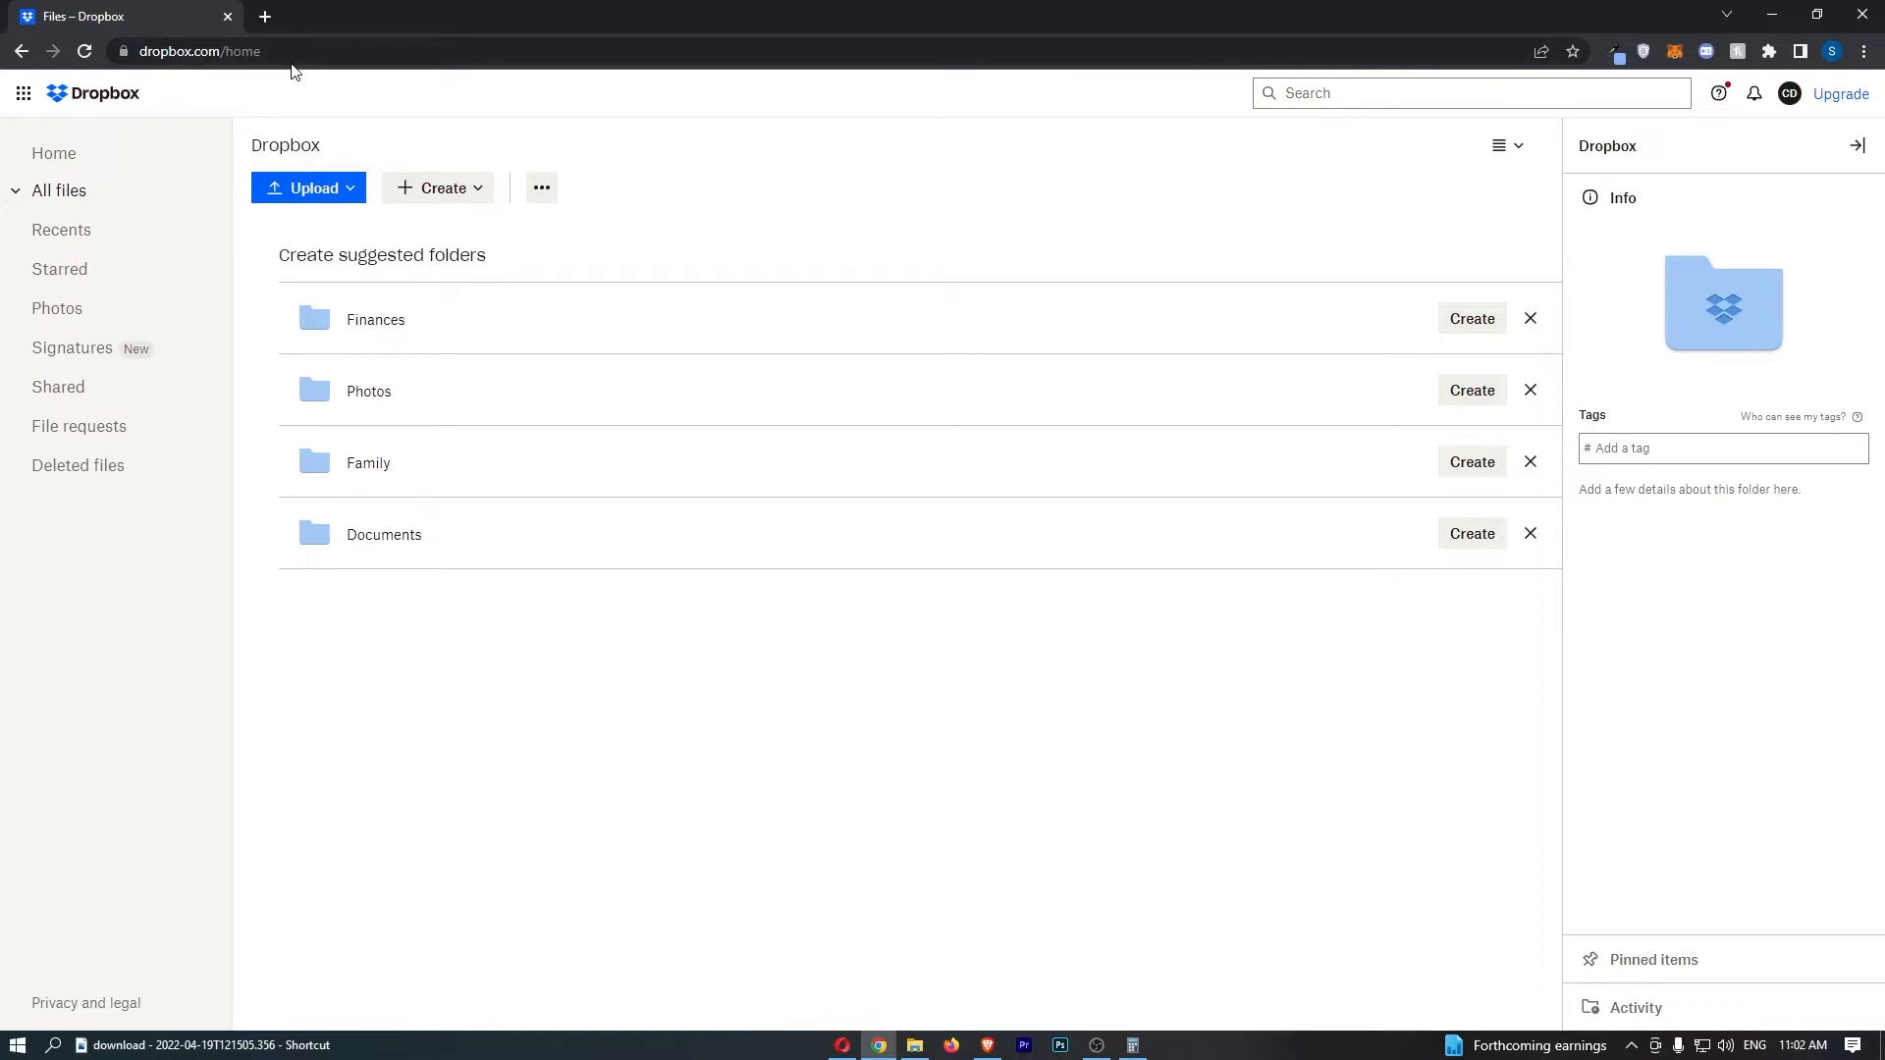
mouse_move(742, 256)
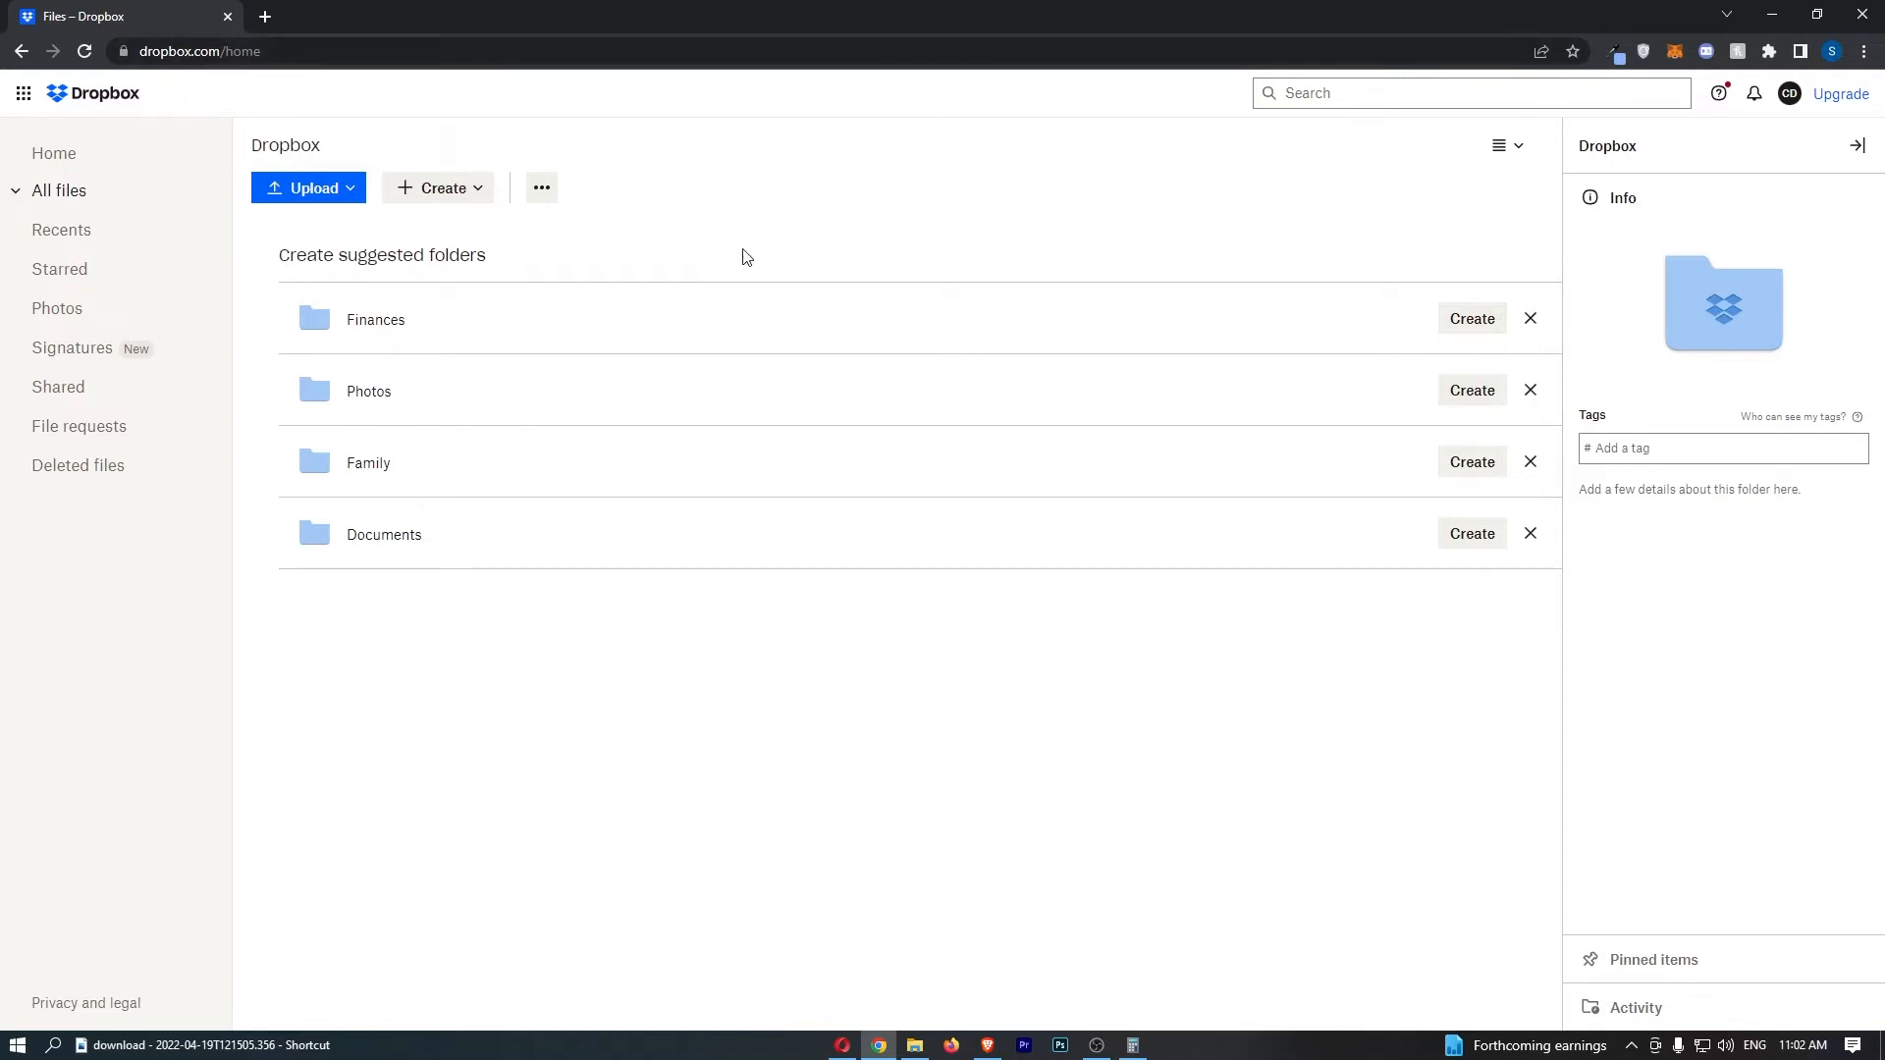
mouse_move(612, 208)
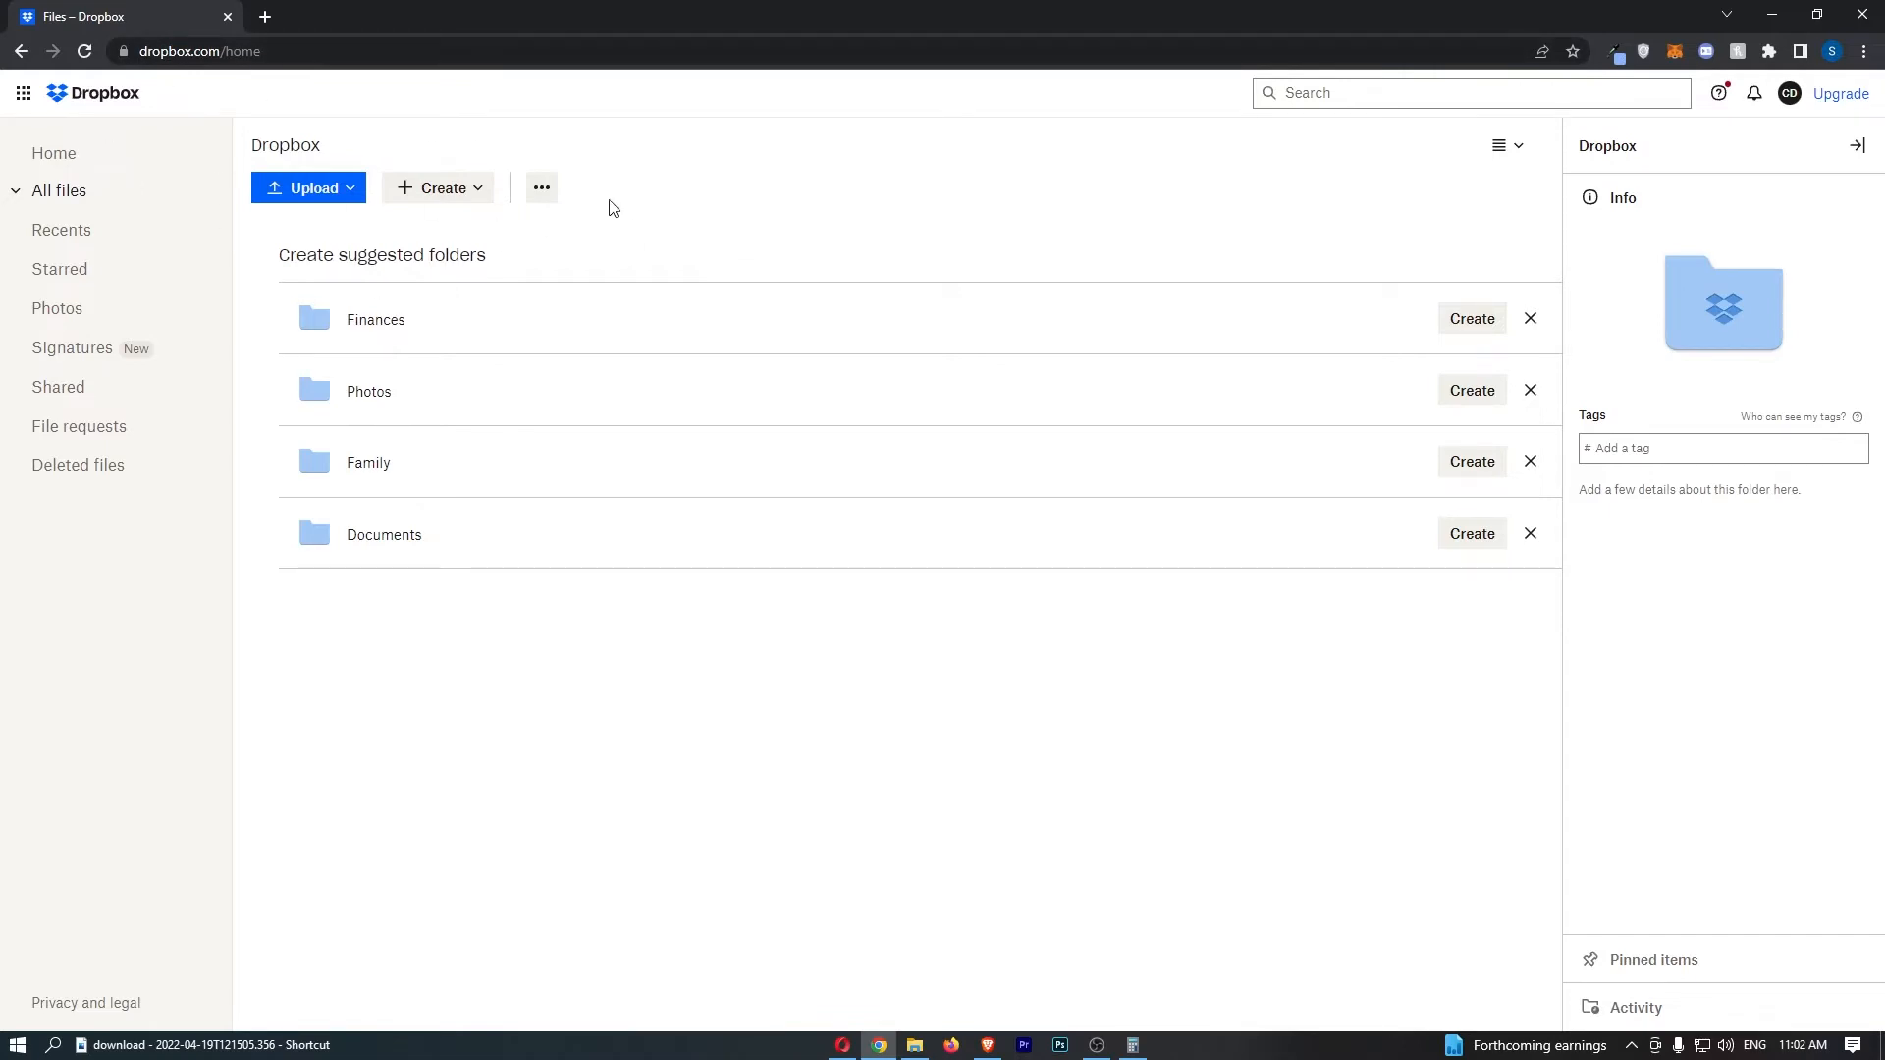
mouse_move(1791, 95)
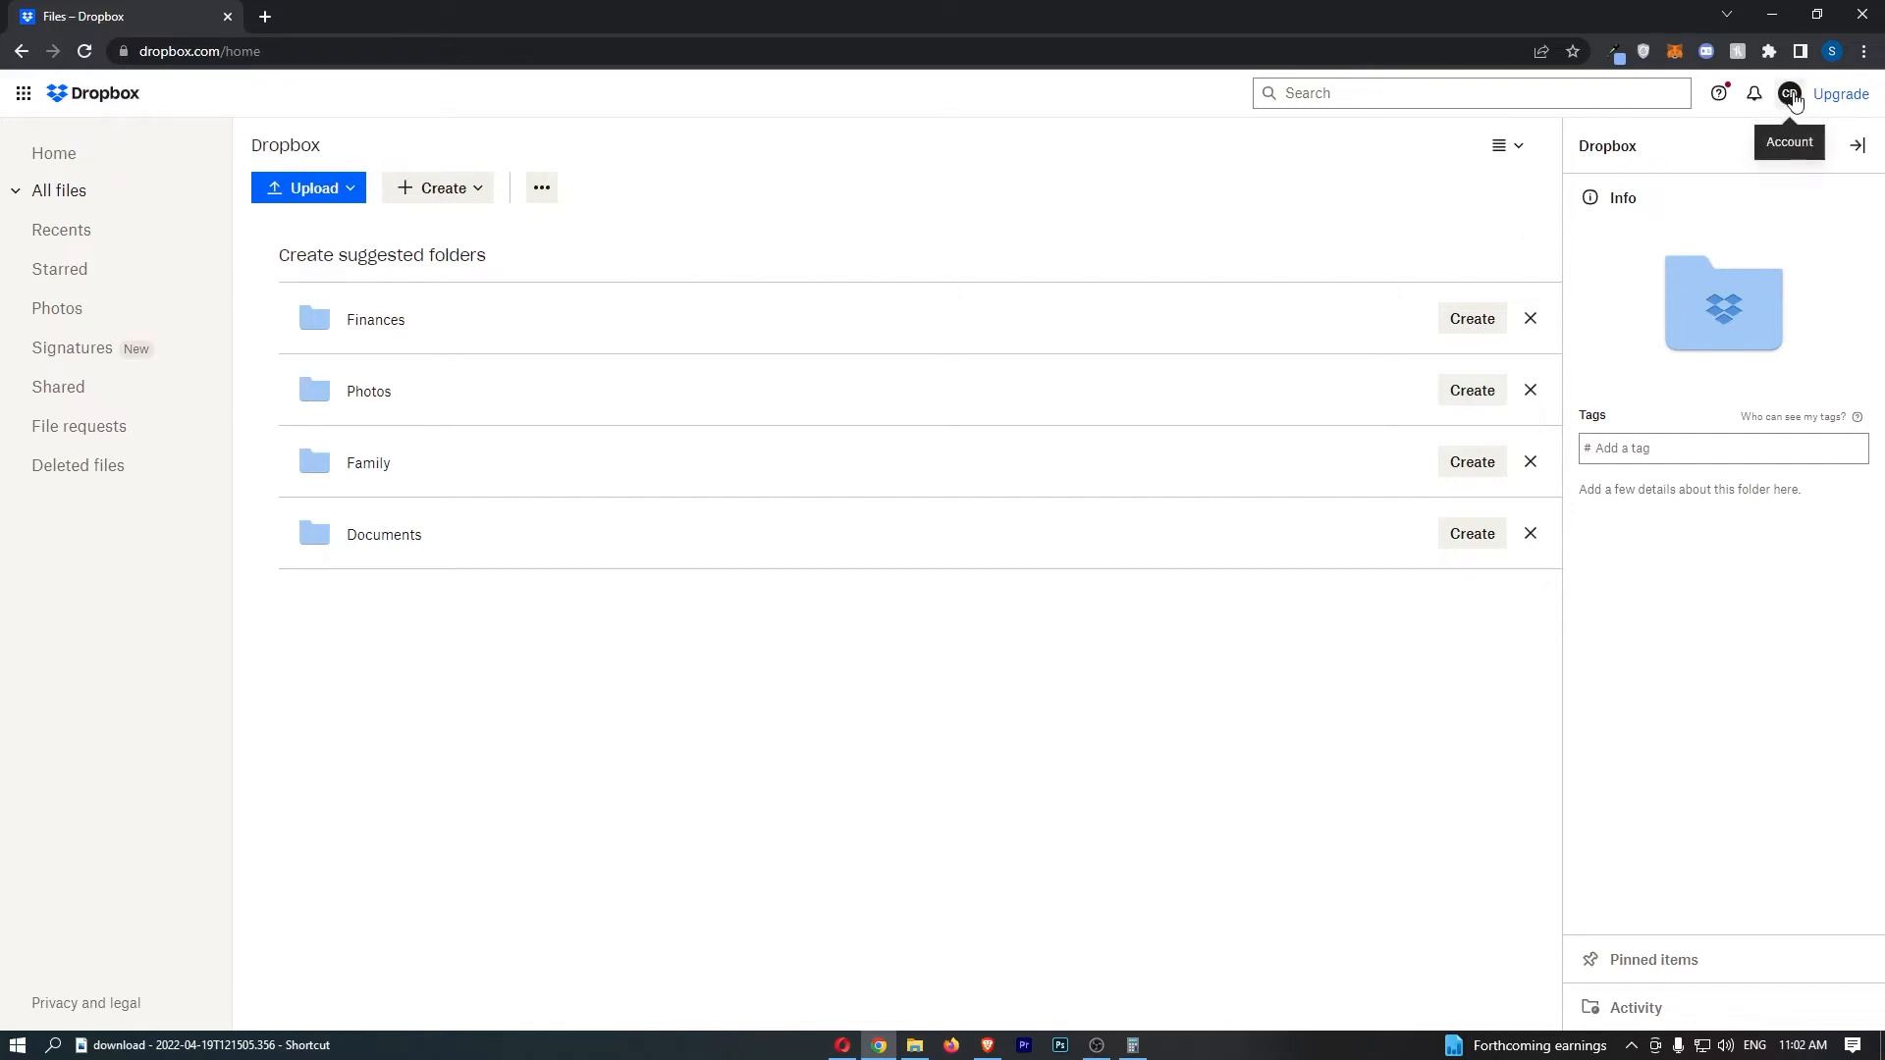
Reach the Personal email row in the account settings via the avatar menu
click(1791, 93)
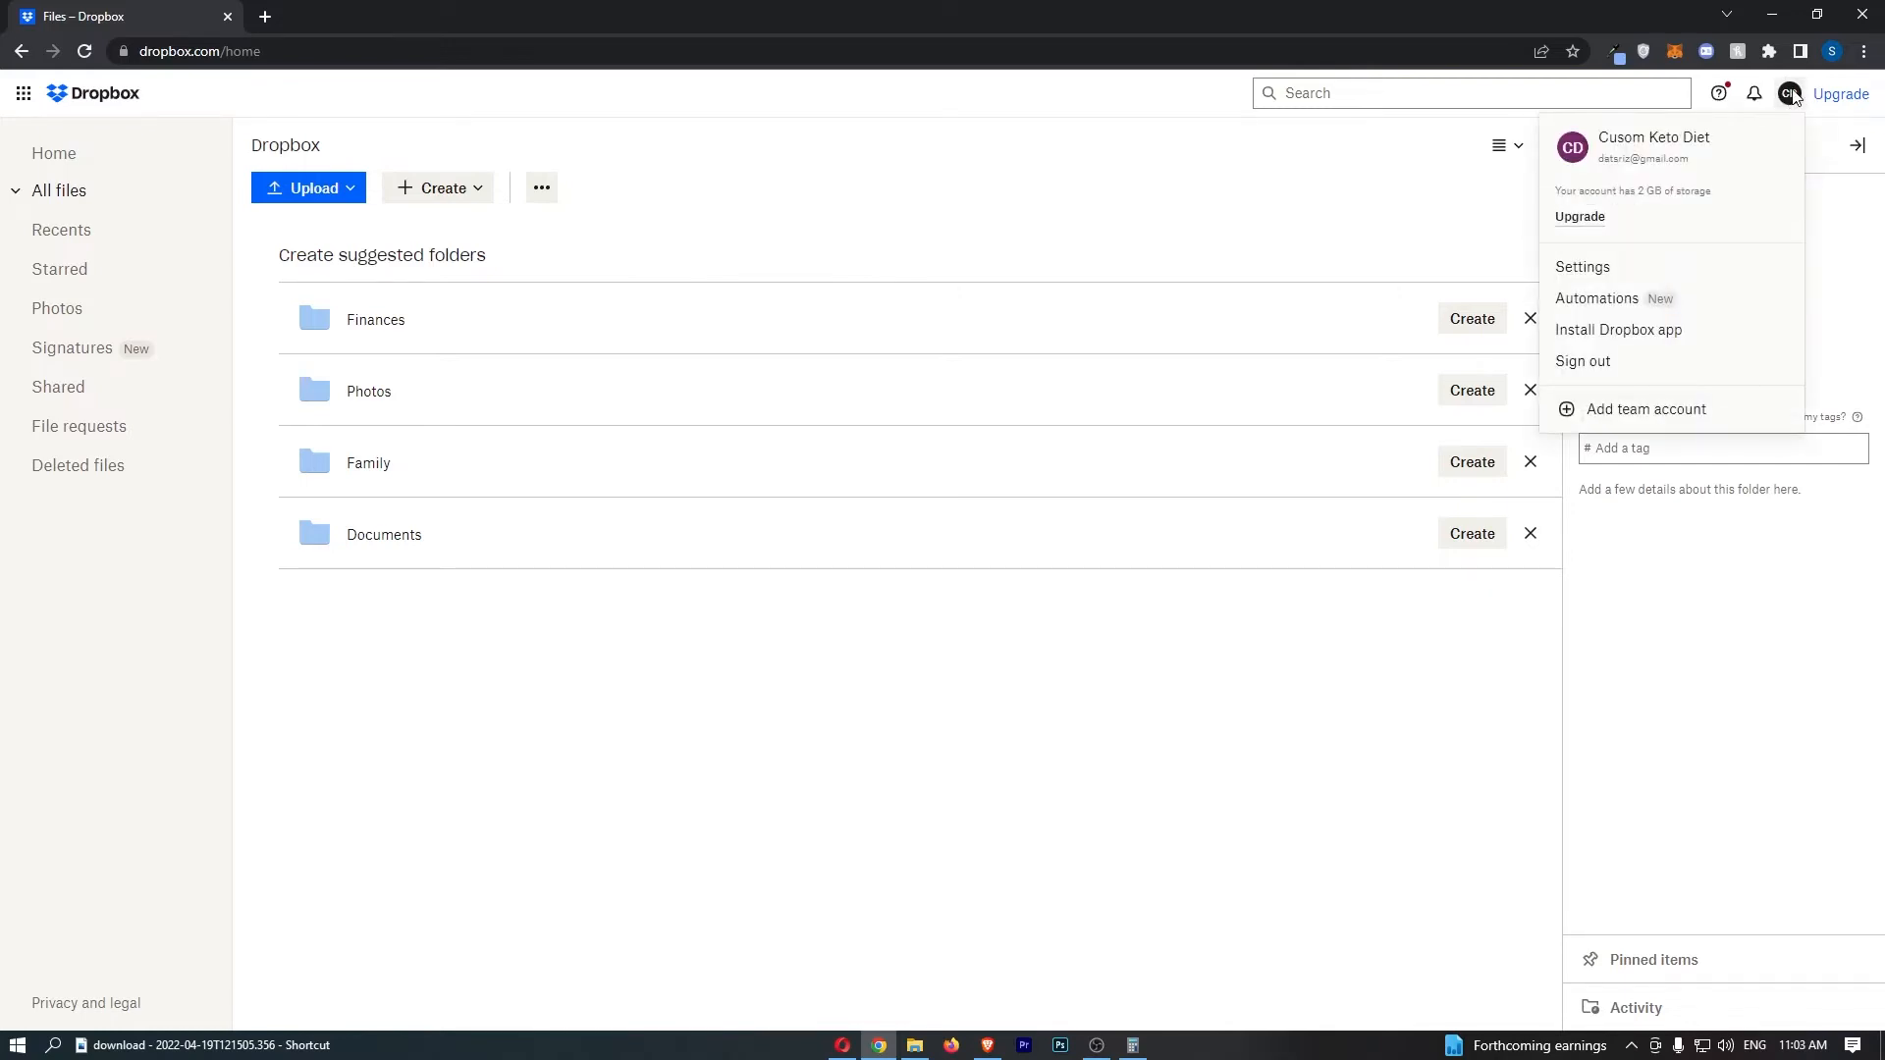
mouse_move(1763, 113)
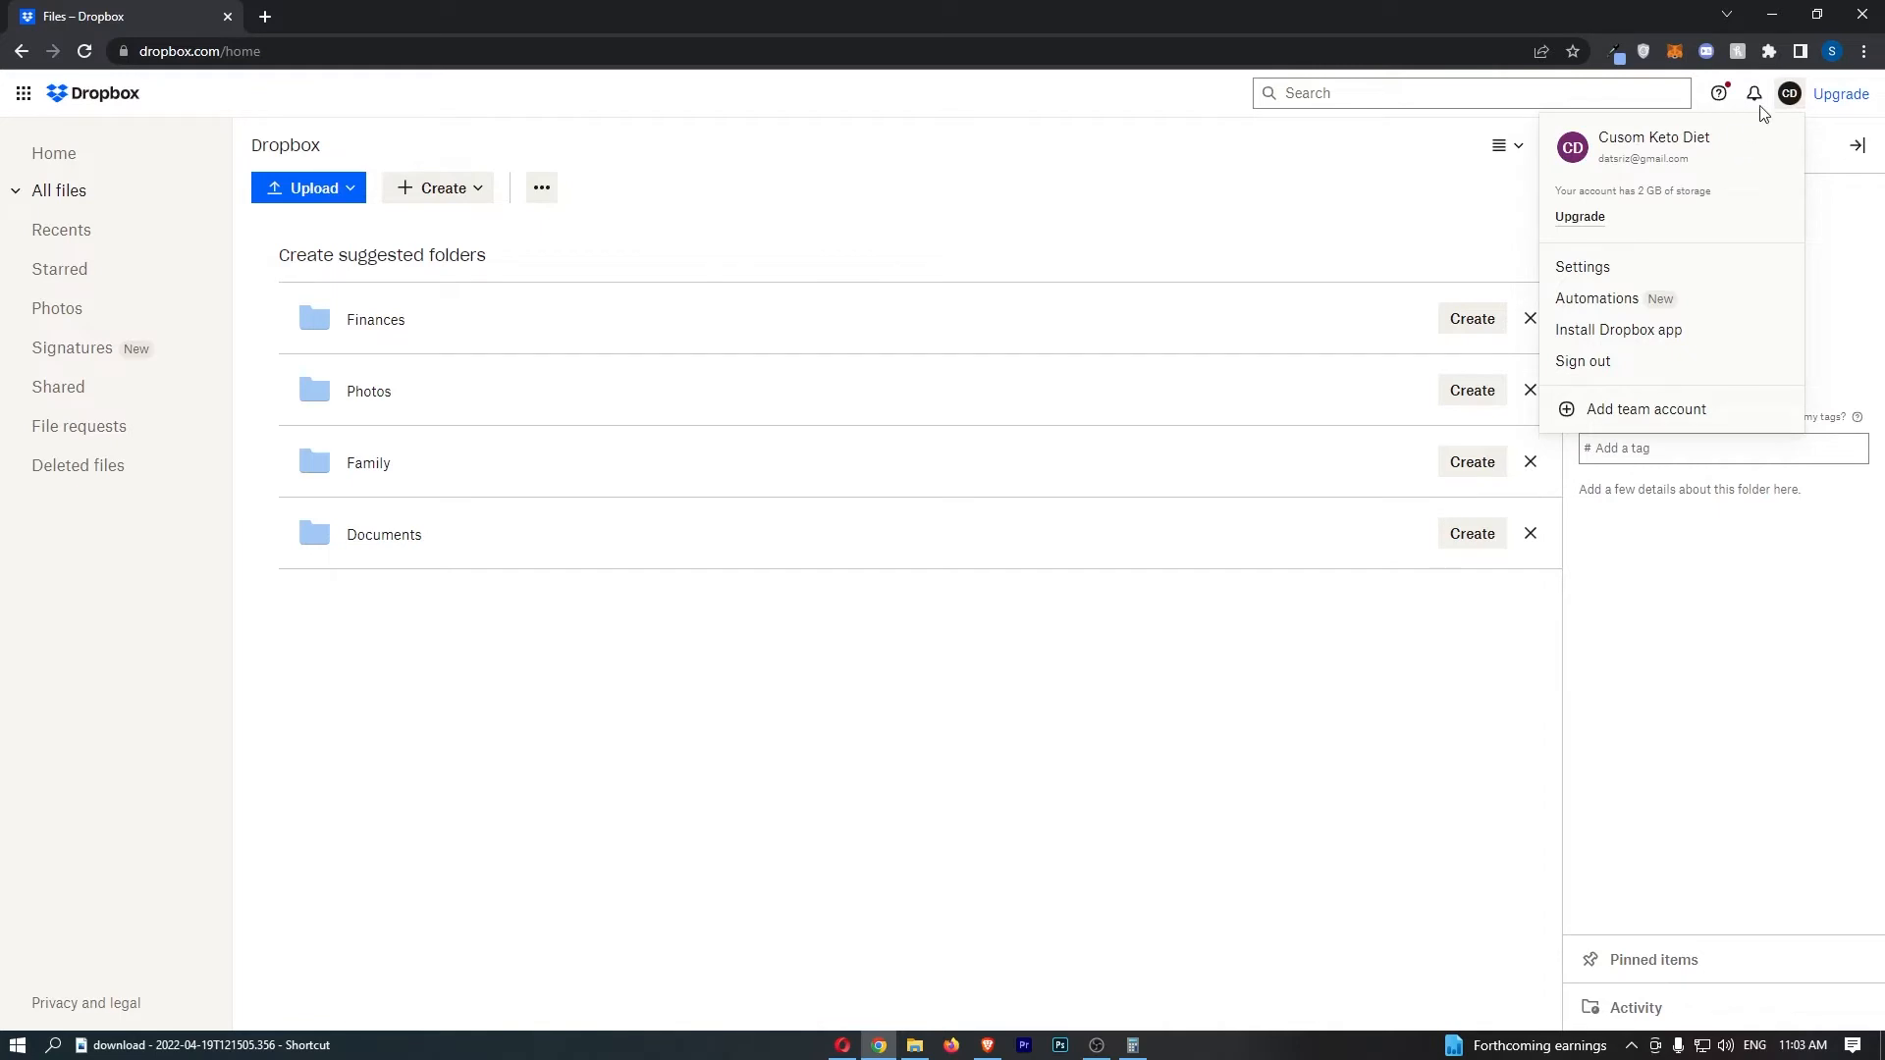
mouse_move(1622, 273)
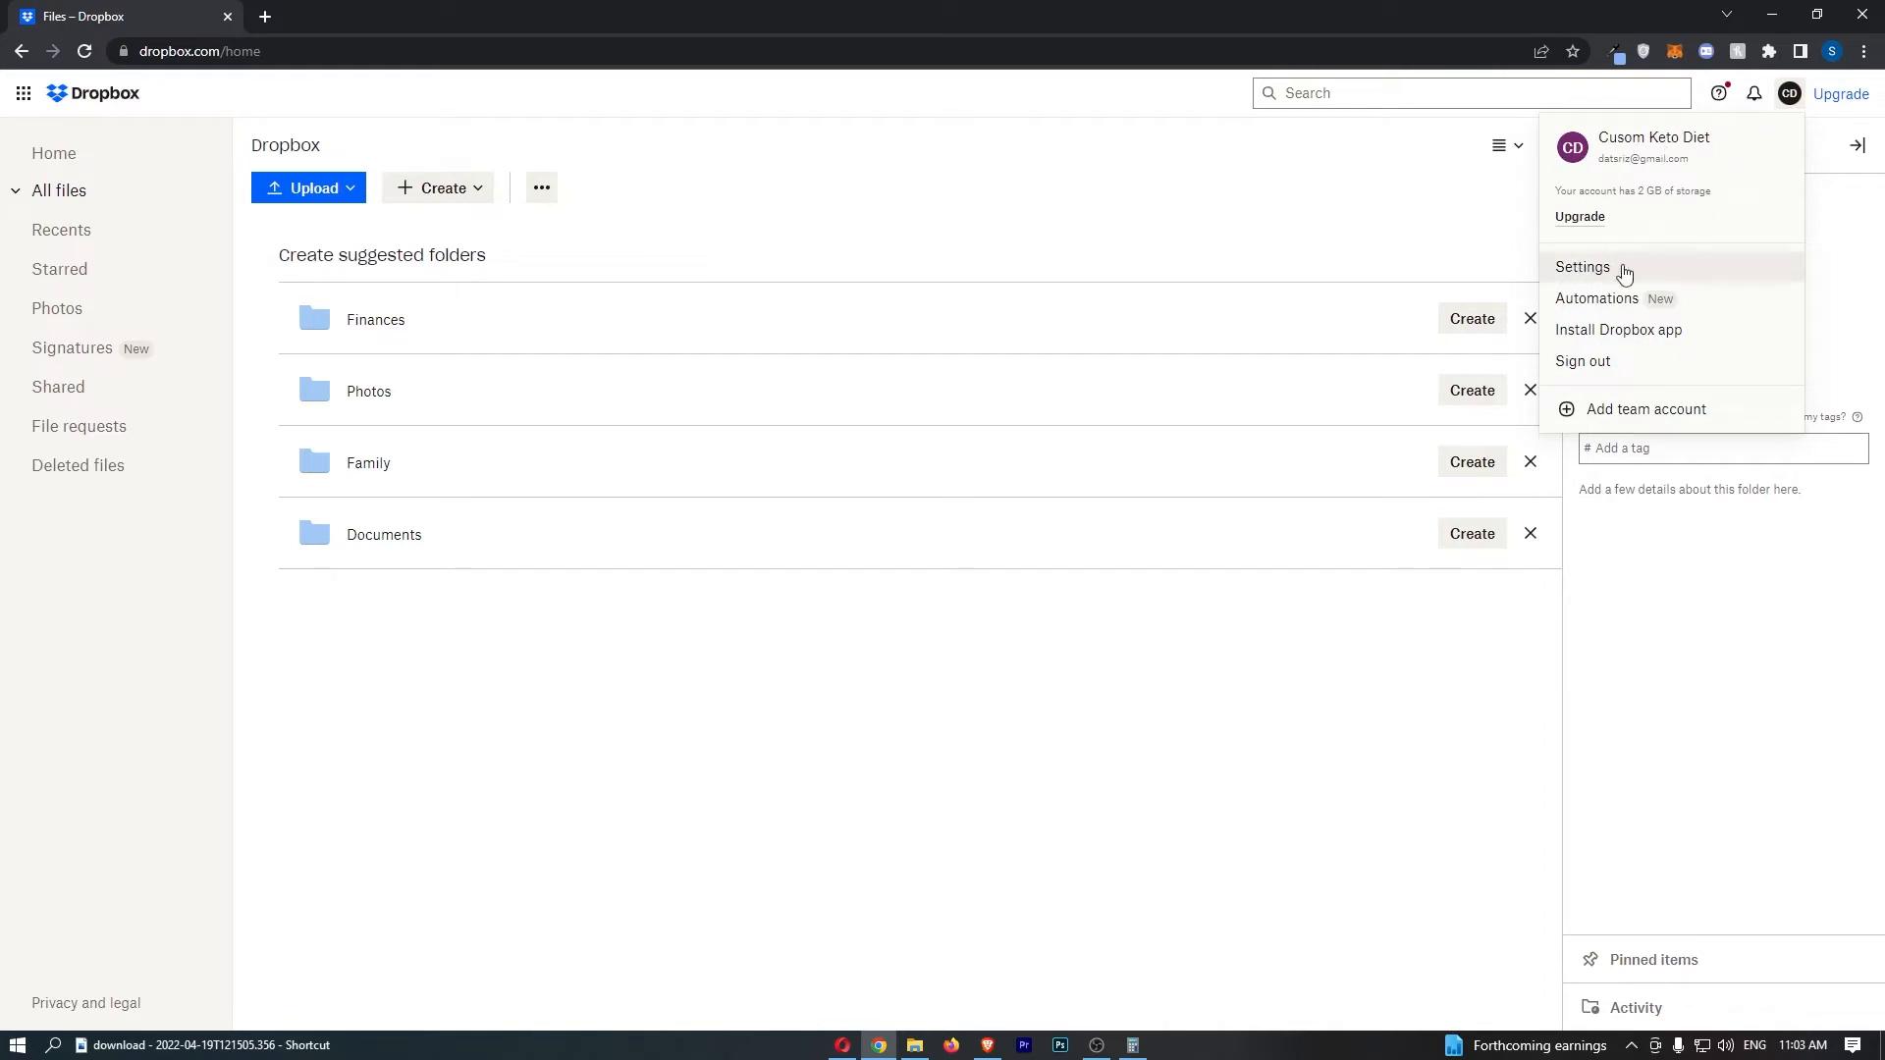
click(1583, 268)
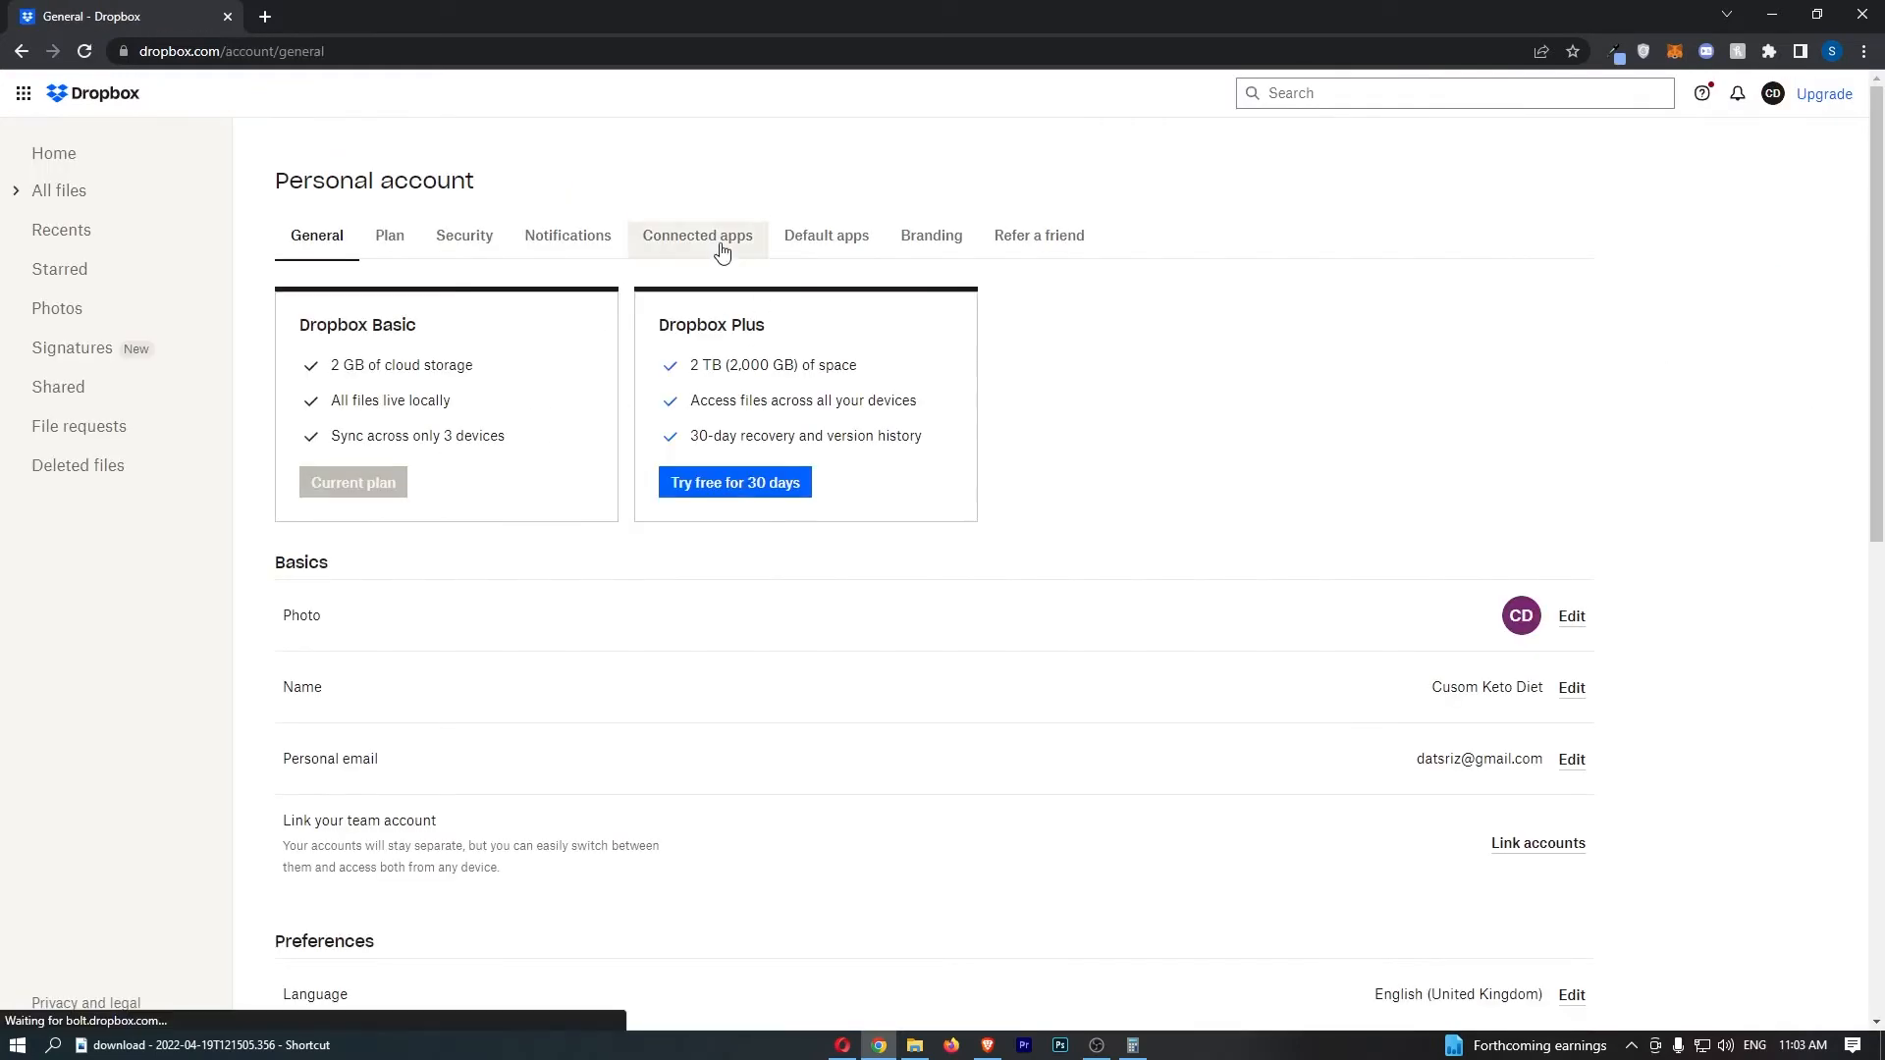
scroll(down, 3)
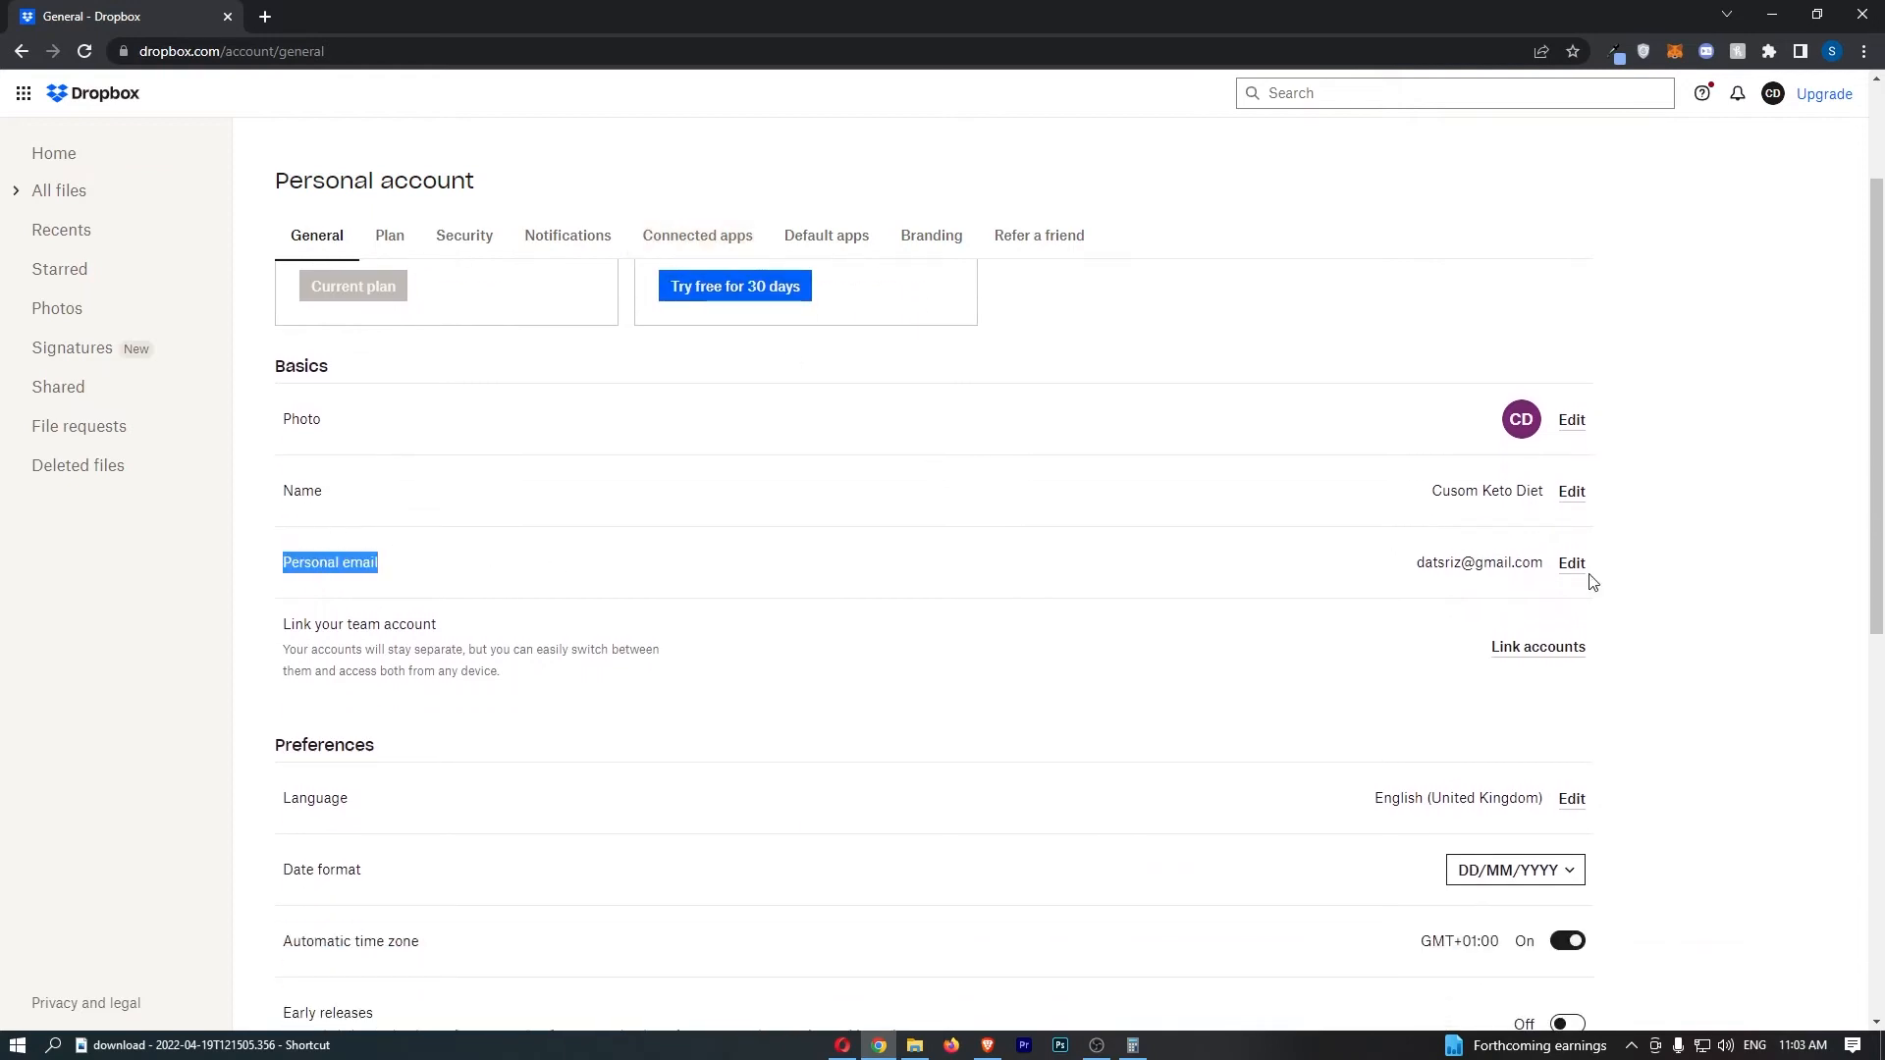
click(1571, 561)
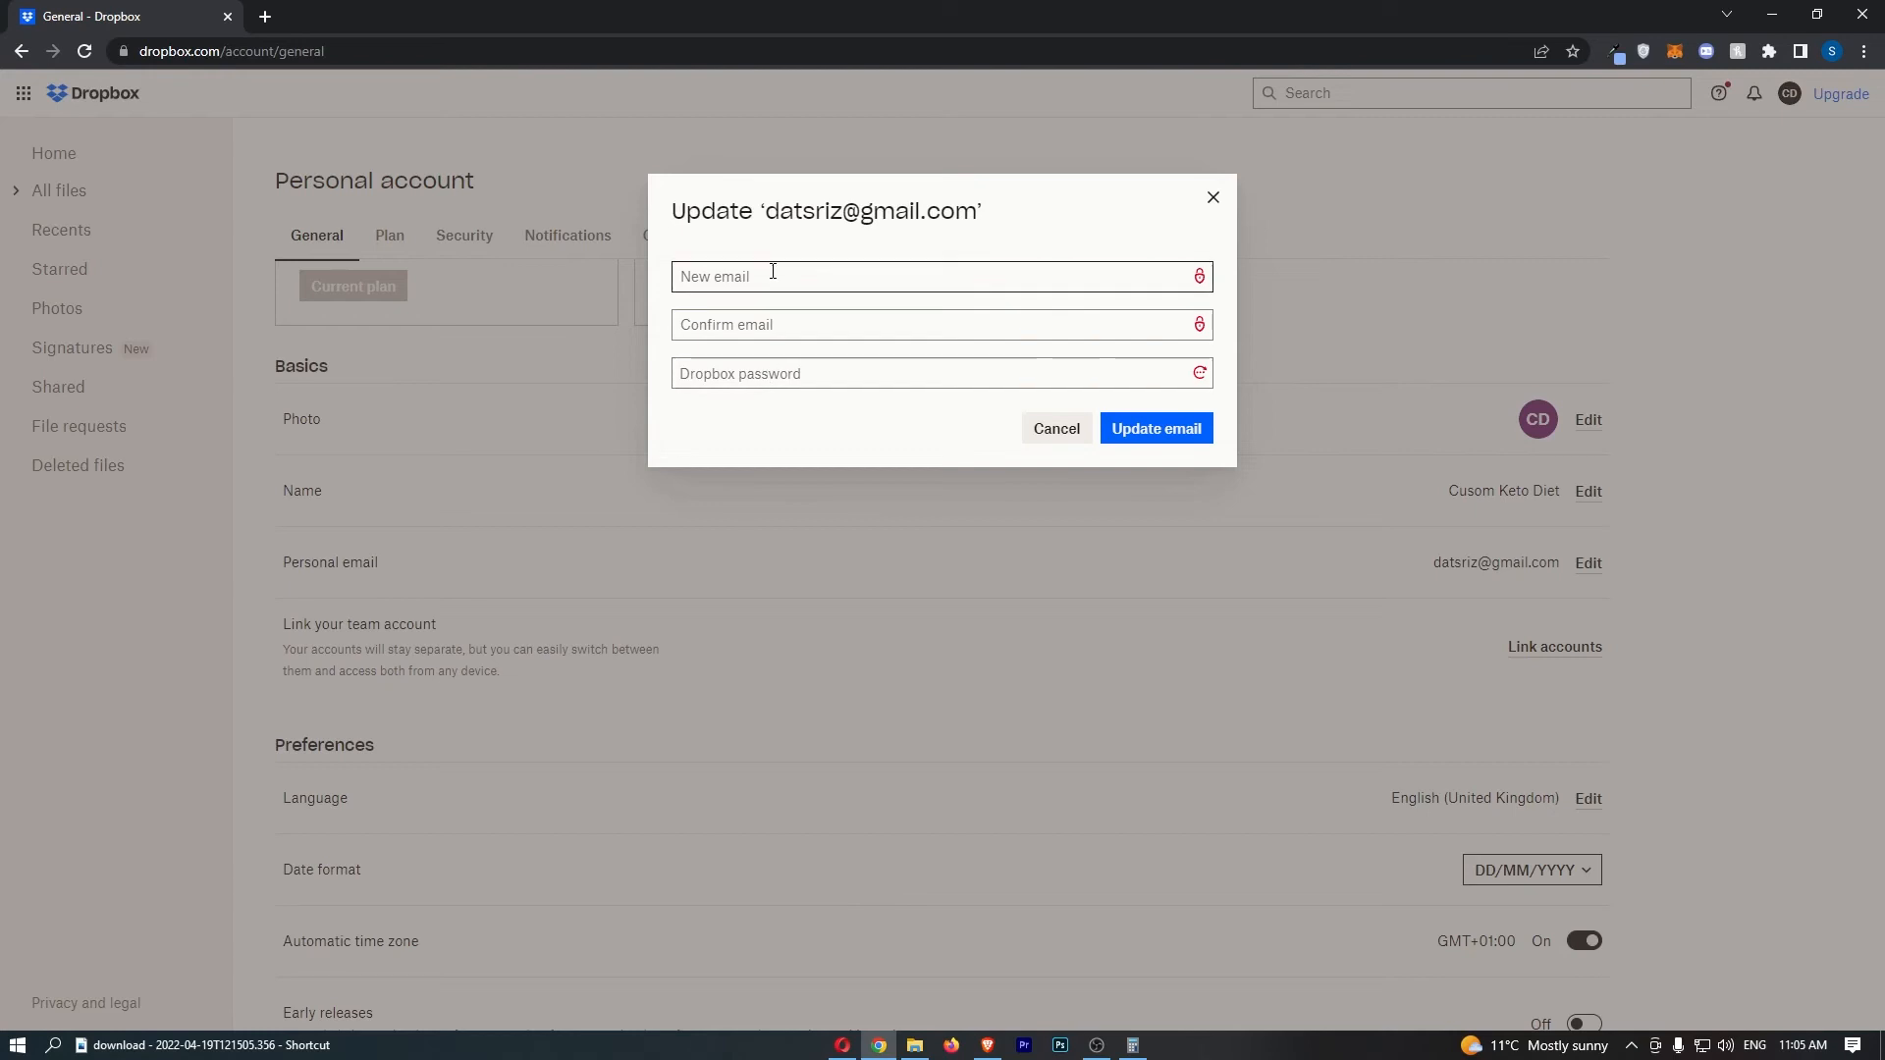
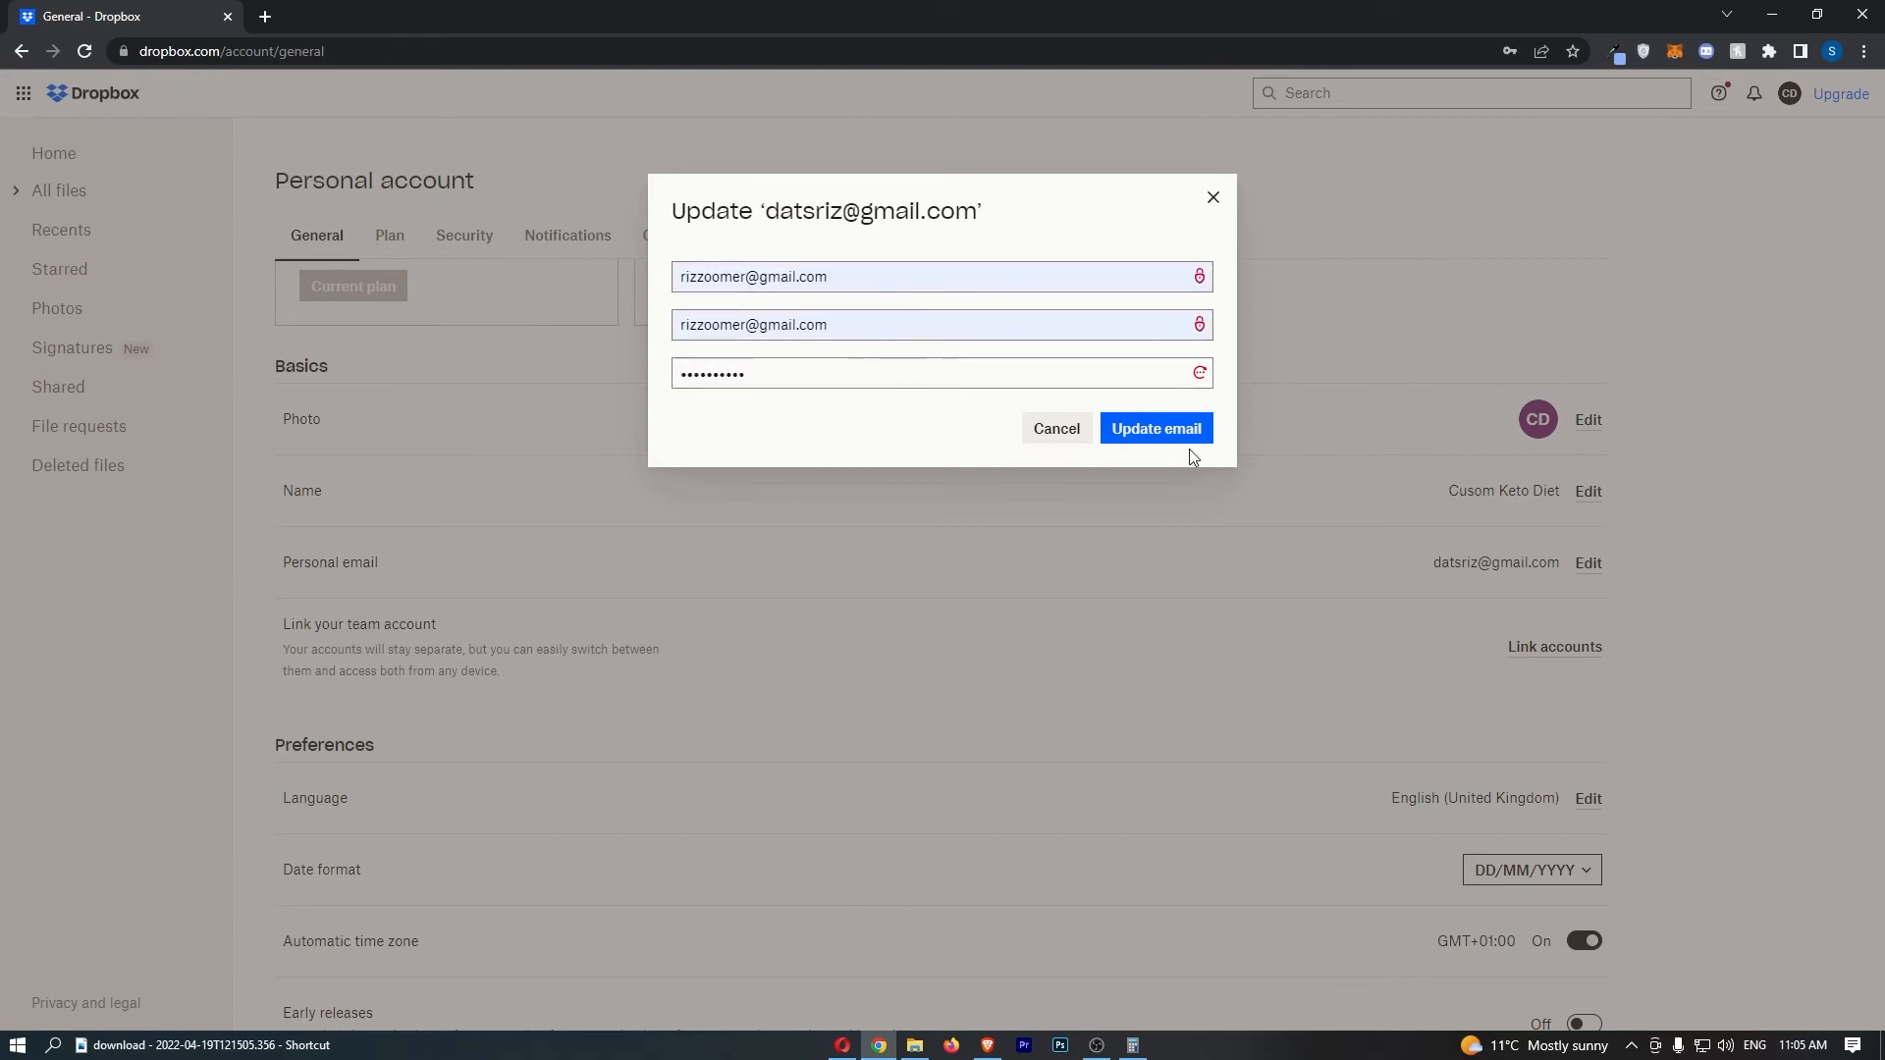
click(1155, 428)
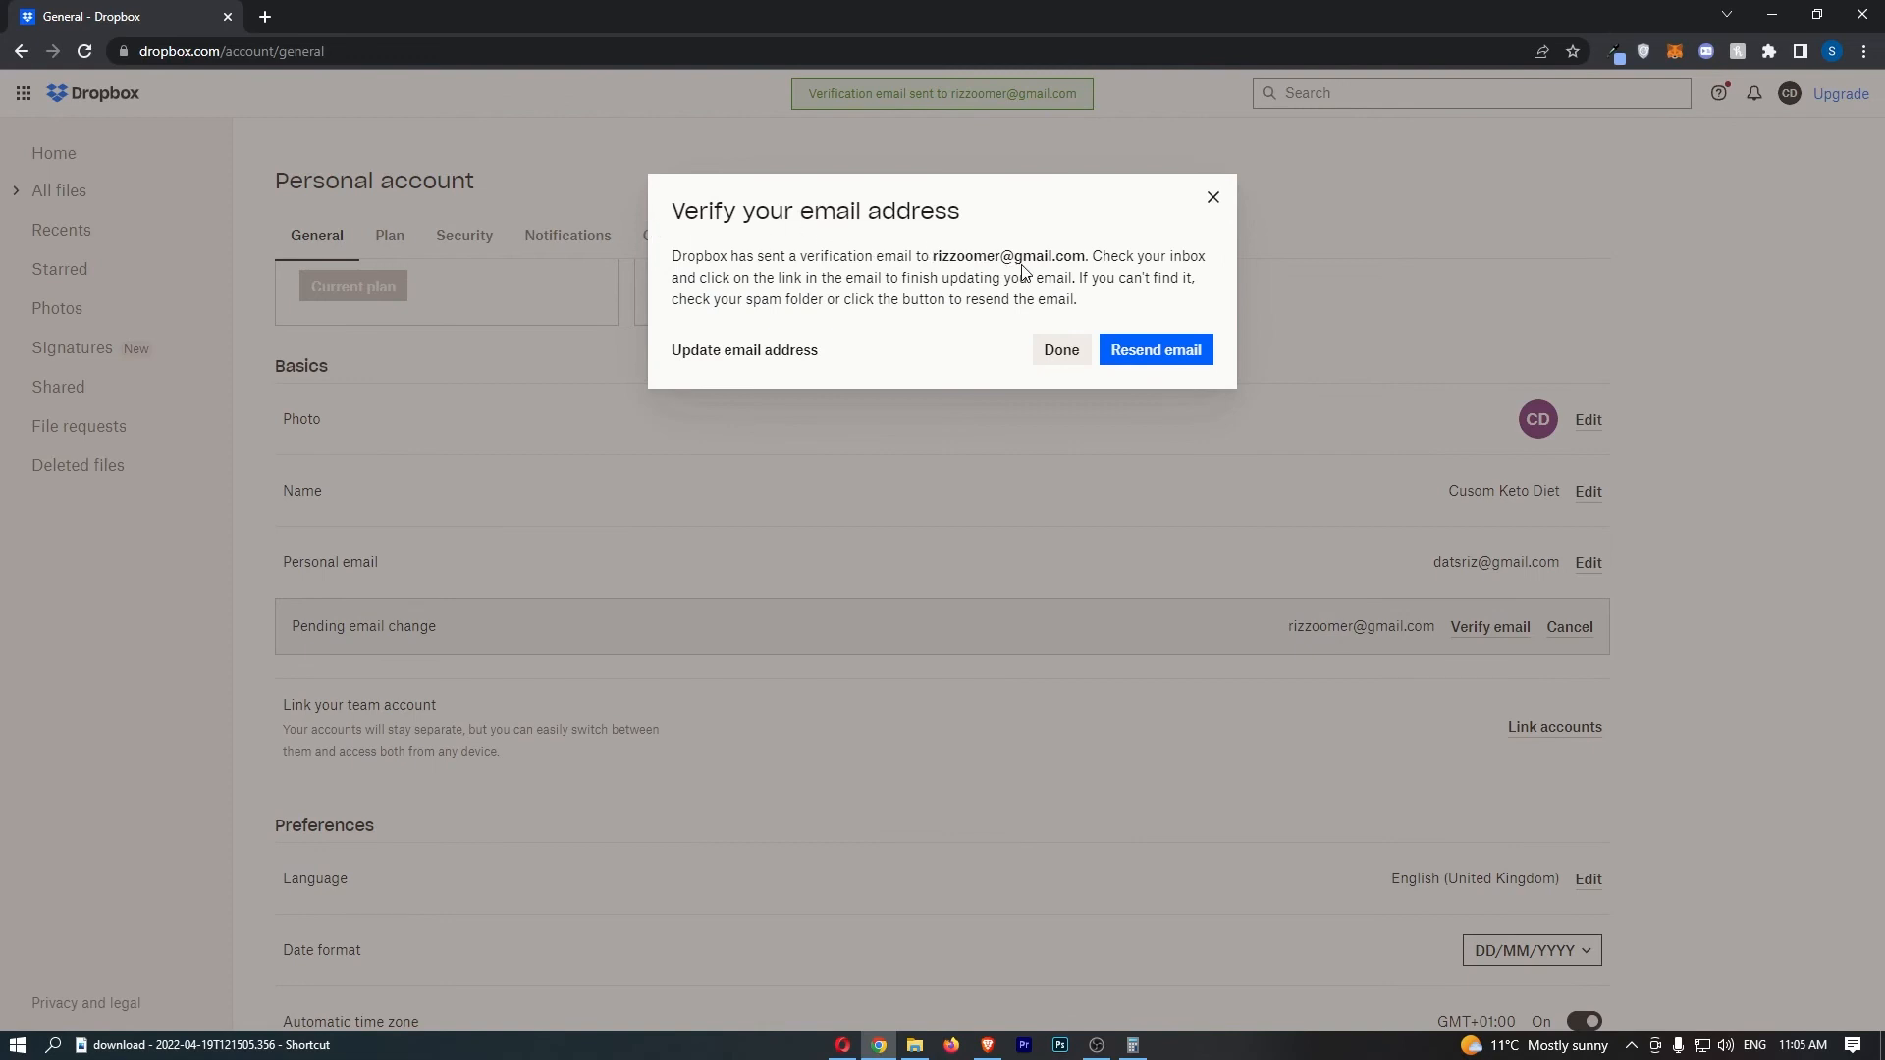
mouse_move(915, 933)
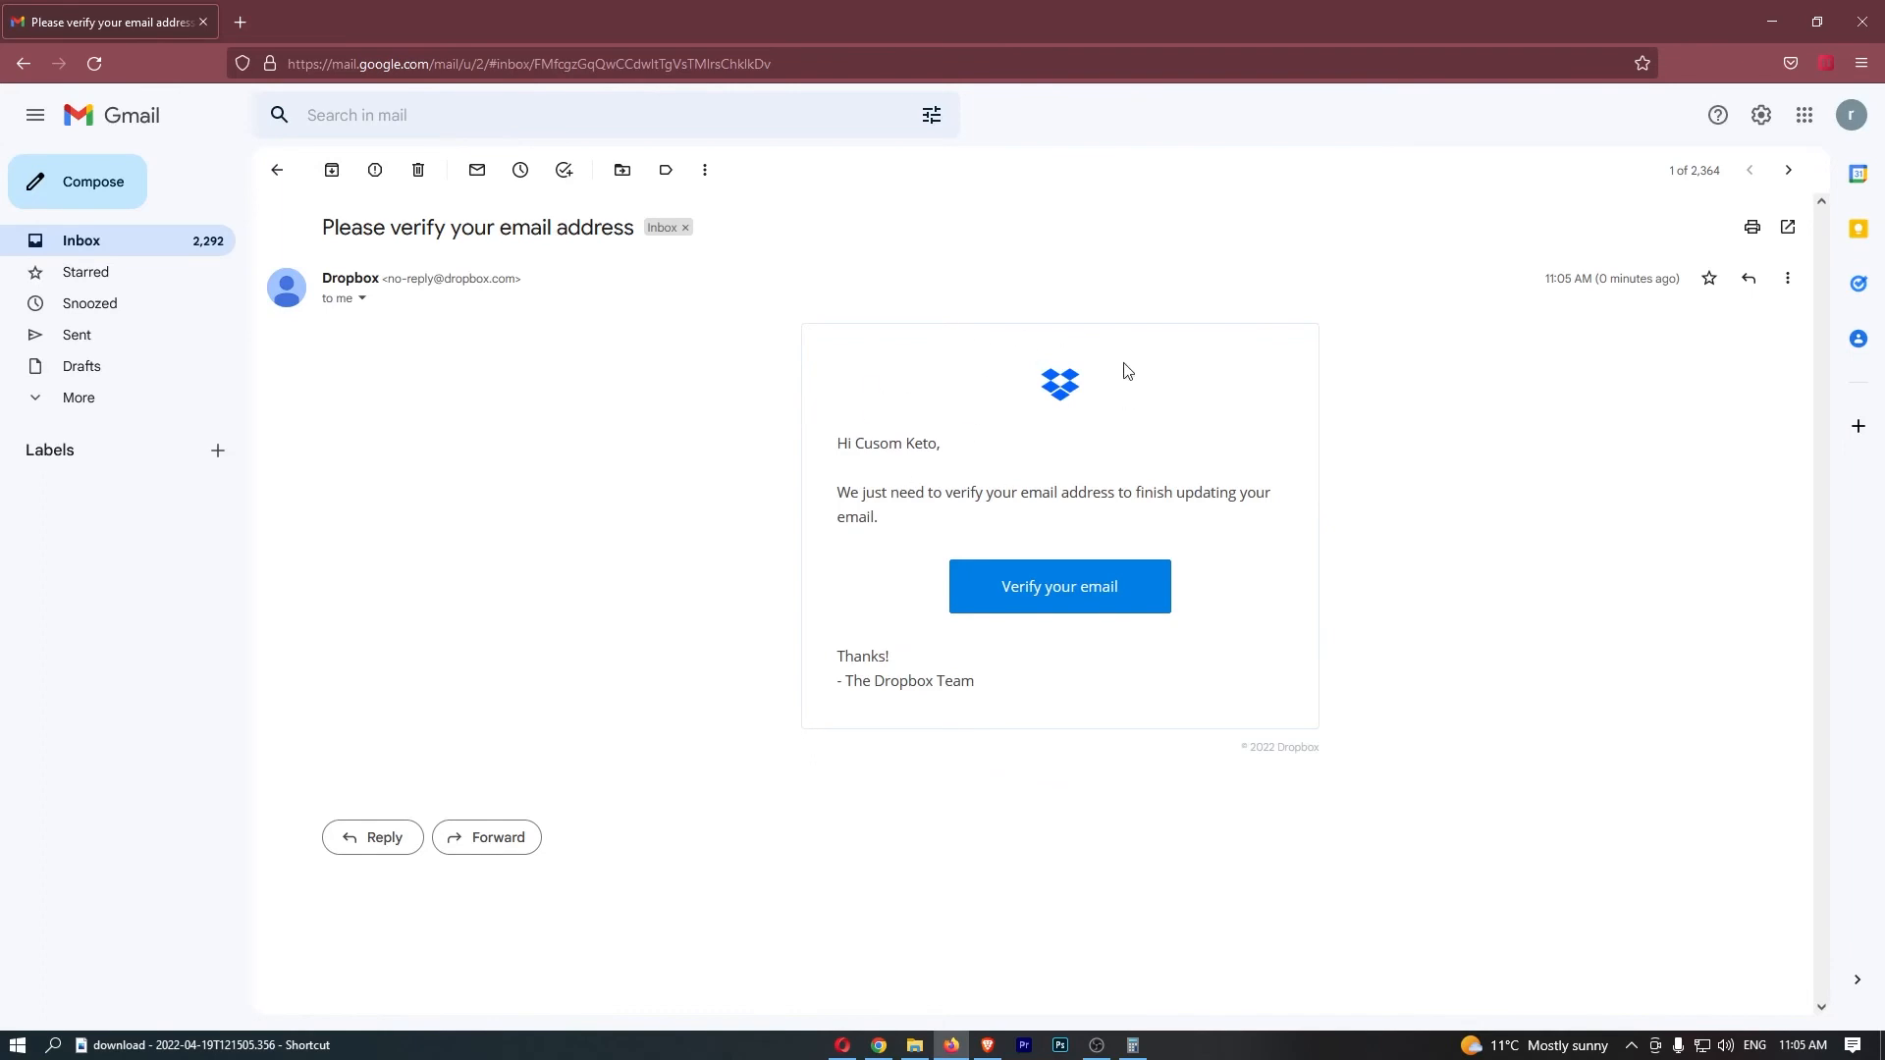
Verify the new address from the Gmail link and dismiss the verified confirmation
click(1059, 585)
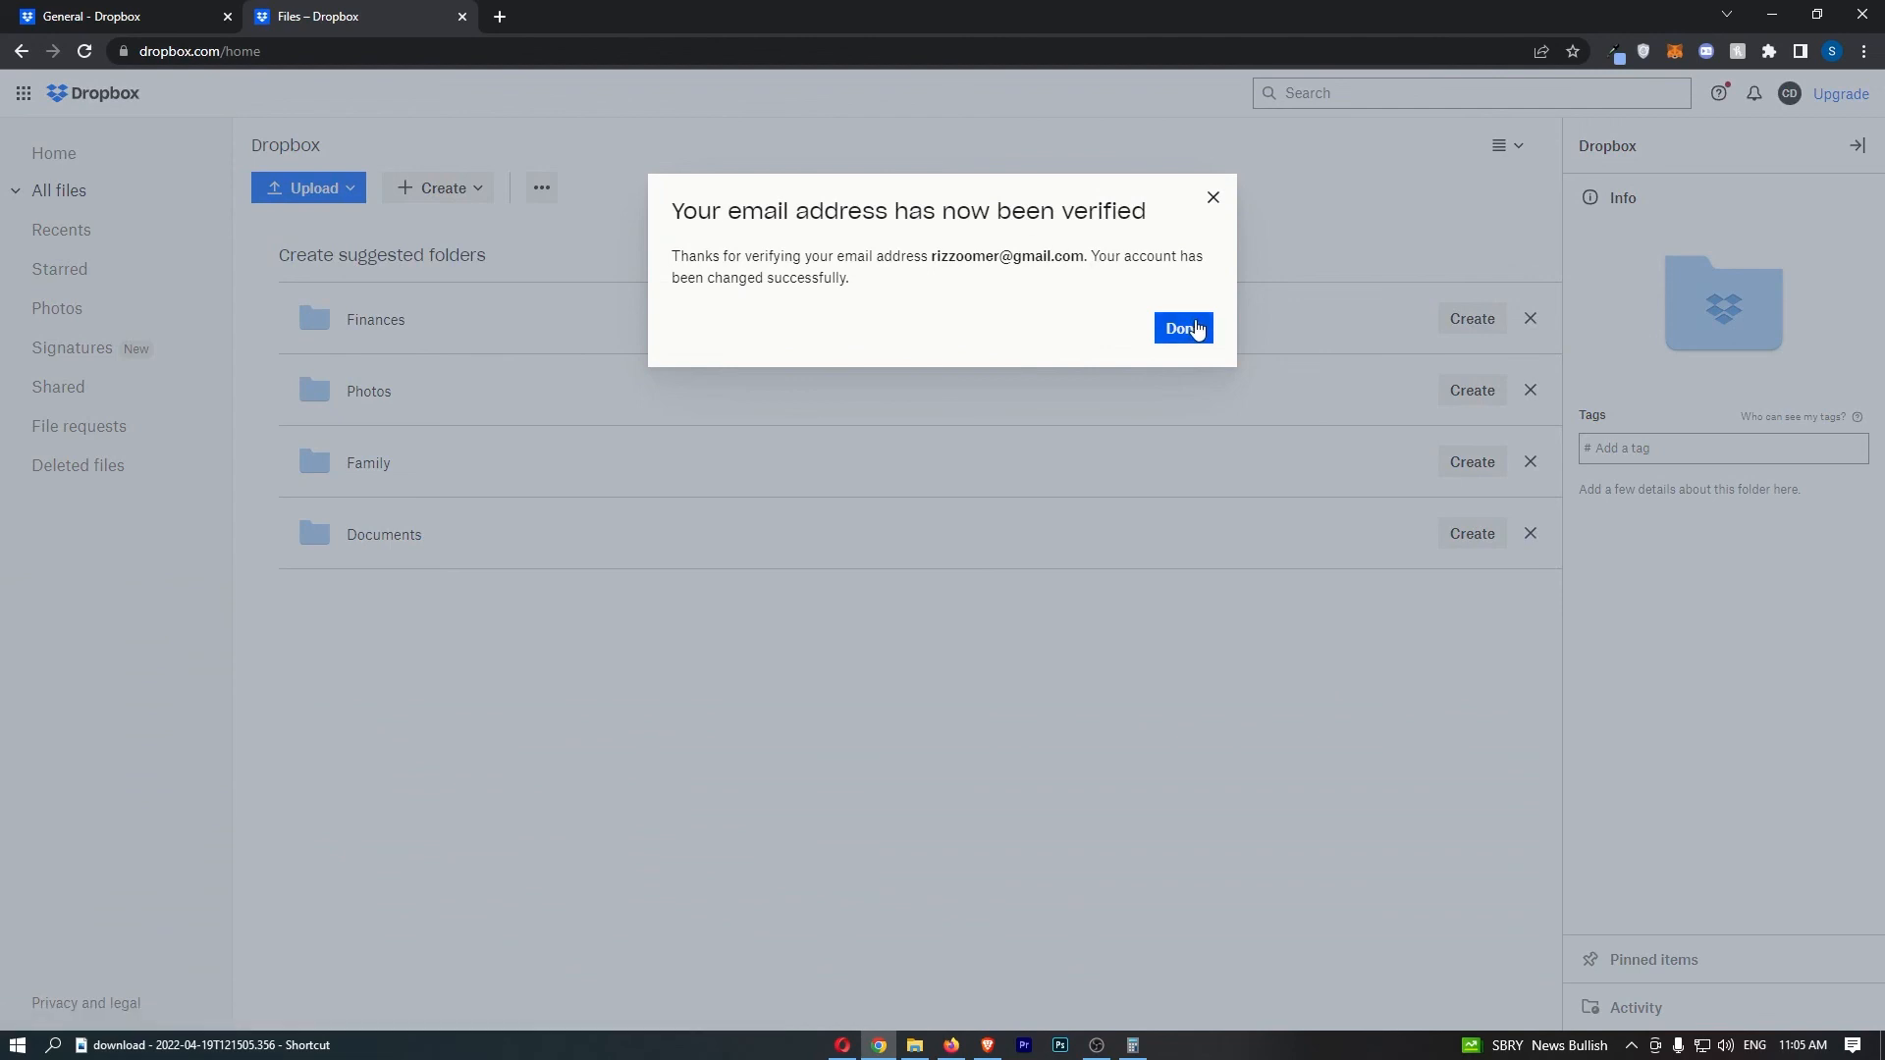
click(1182, 328)
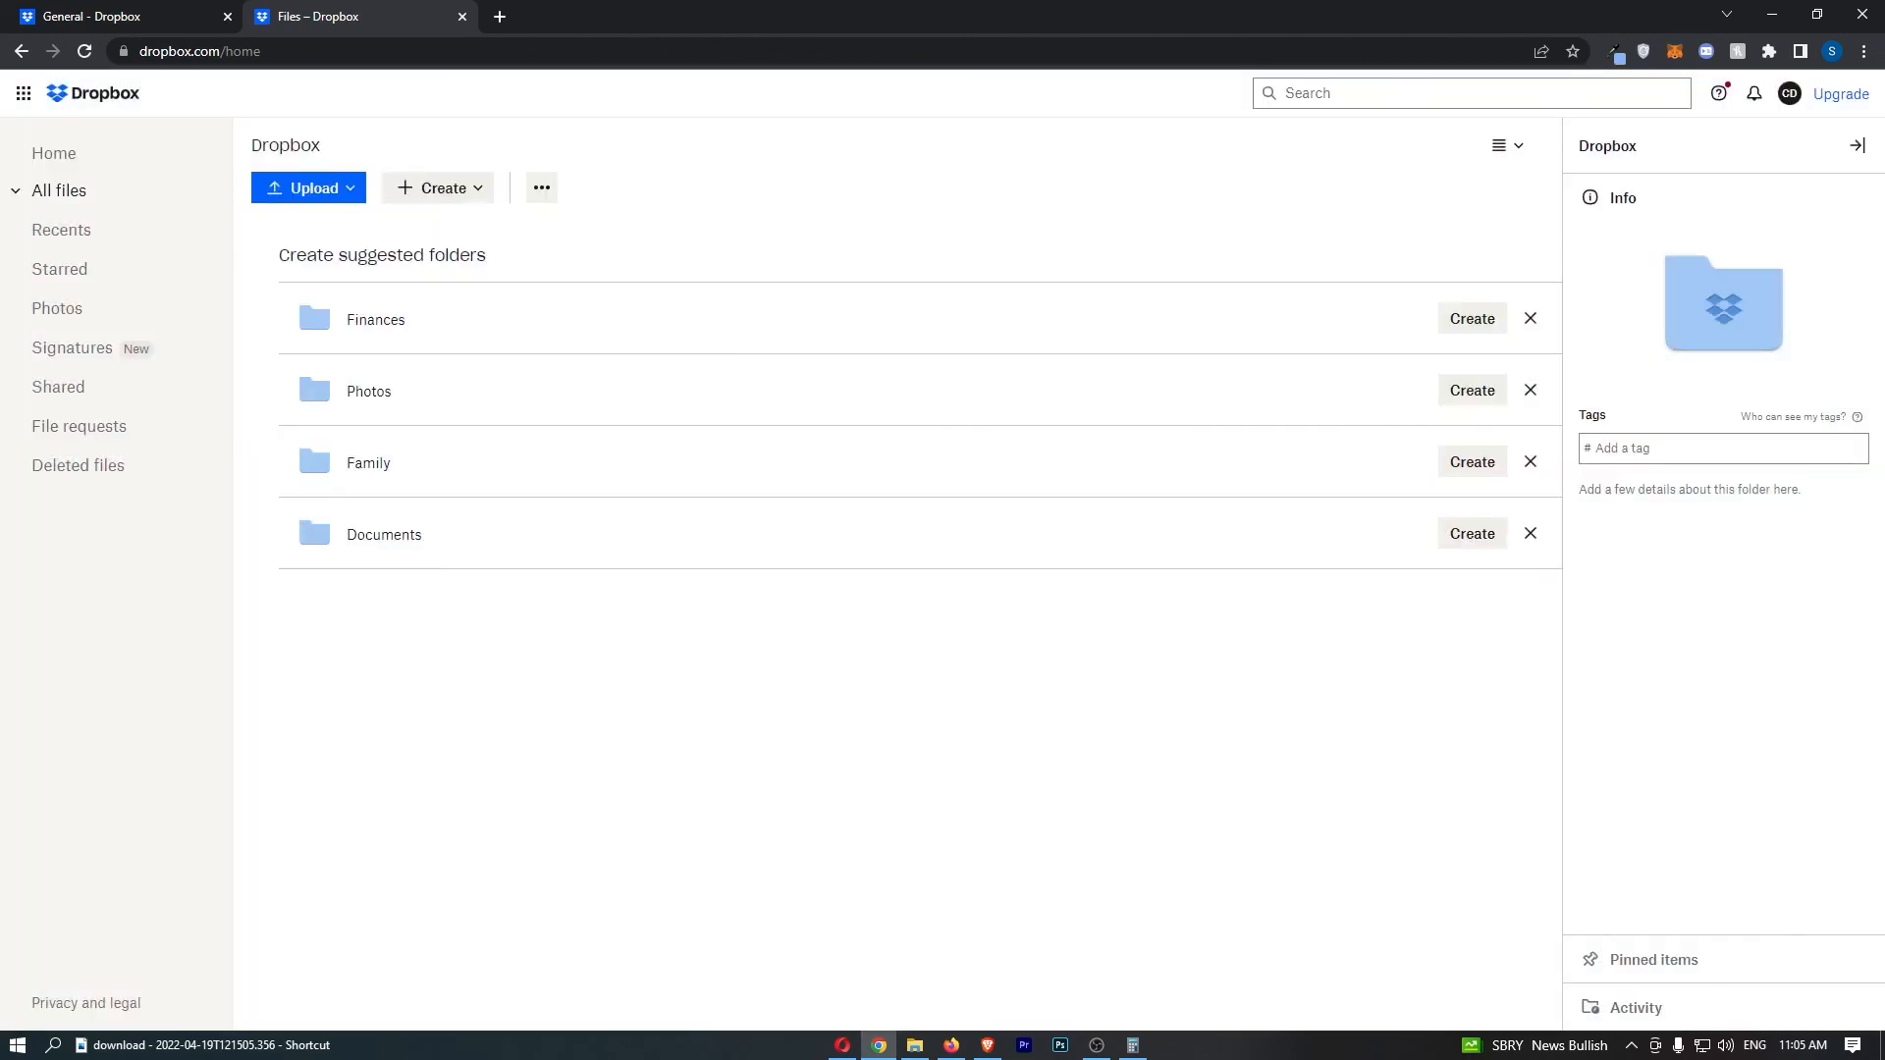